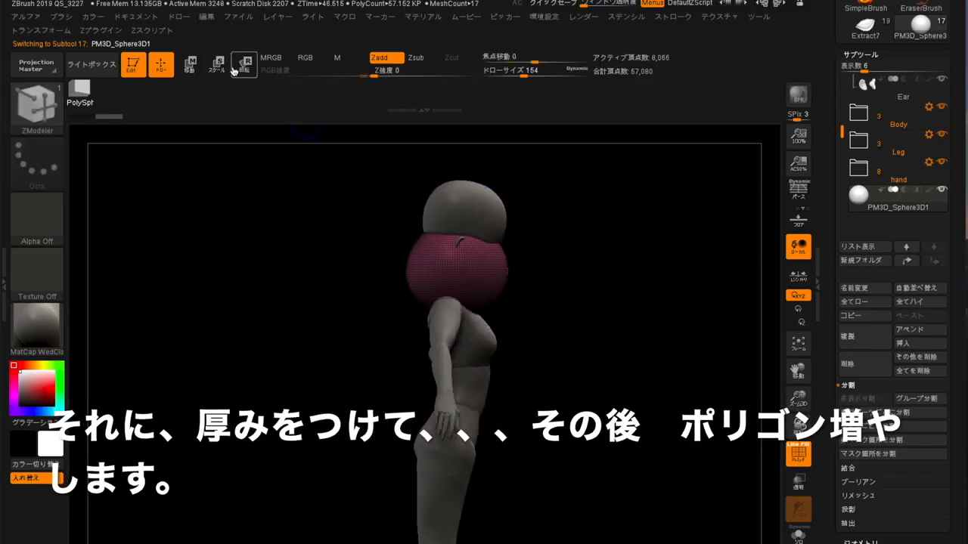
pyautogui.moveTo(217, 64)
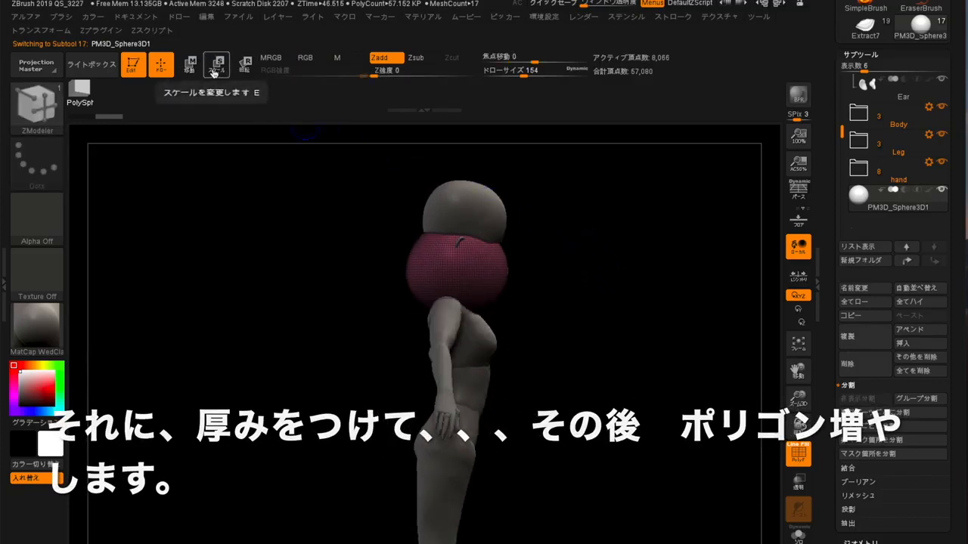
# Append a sphere subtool and cut it down to a quarter section beside the head.
pyautogui.click(190, 64)
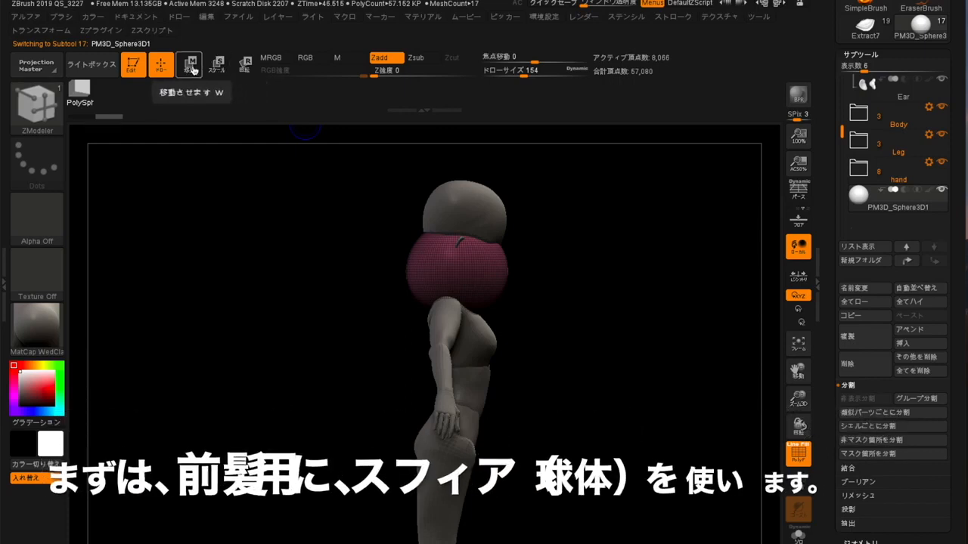
pyautogui.click(189, 64)
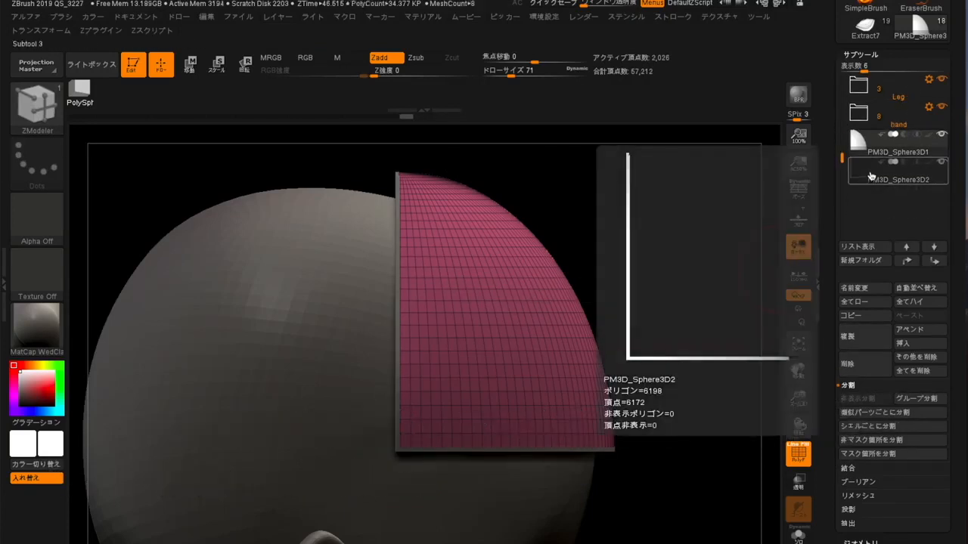
# Select the quarter-sphere piece and permanently delete its hidden polygons.
pyautogui.click(898, 170)
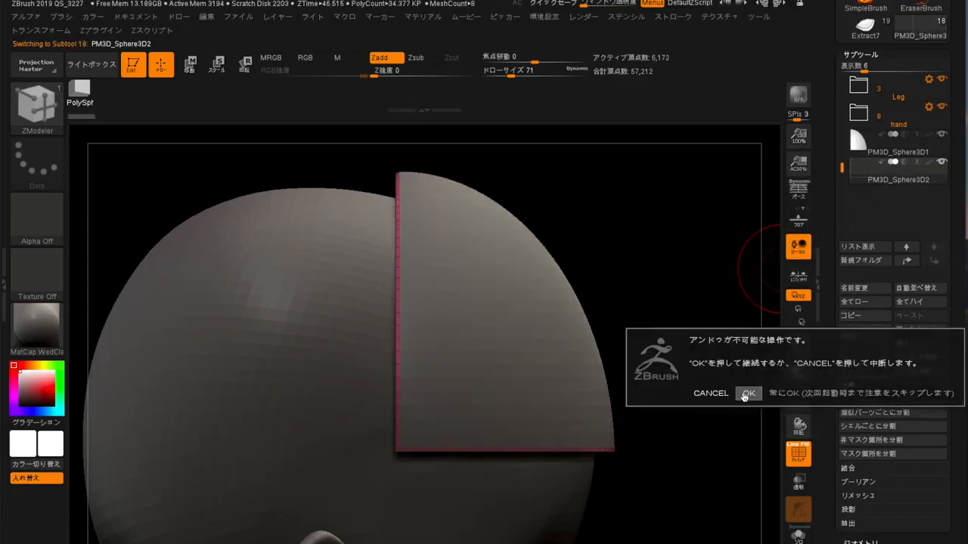
pyautogui.click(748, 393)
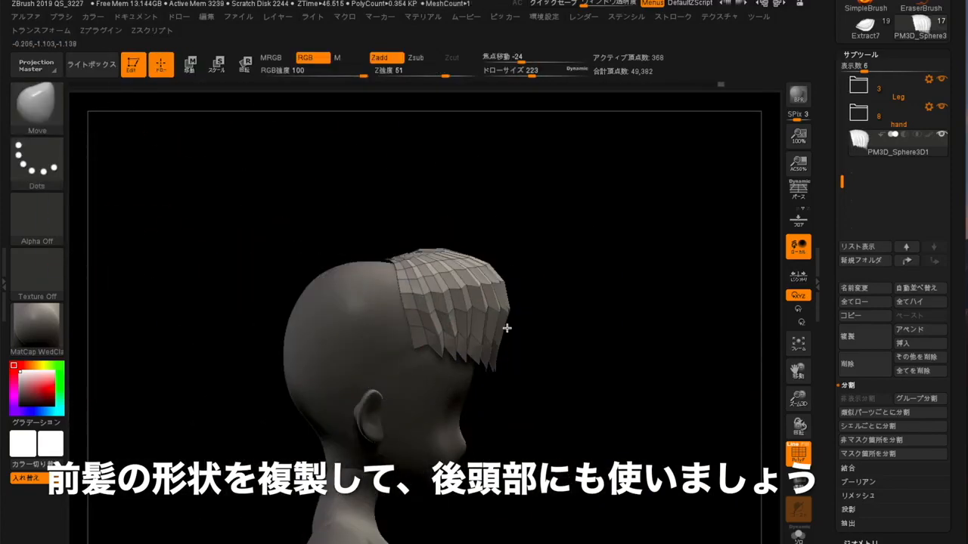
# Duplicate the bangs subtool and shape the copy over the back of the head.
pyautogui.click(188, 65)
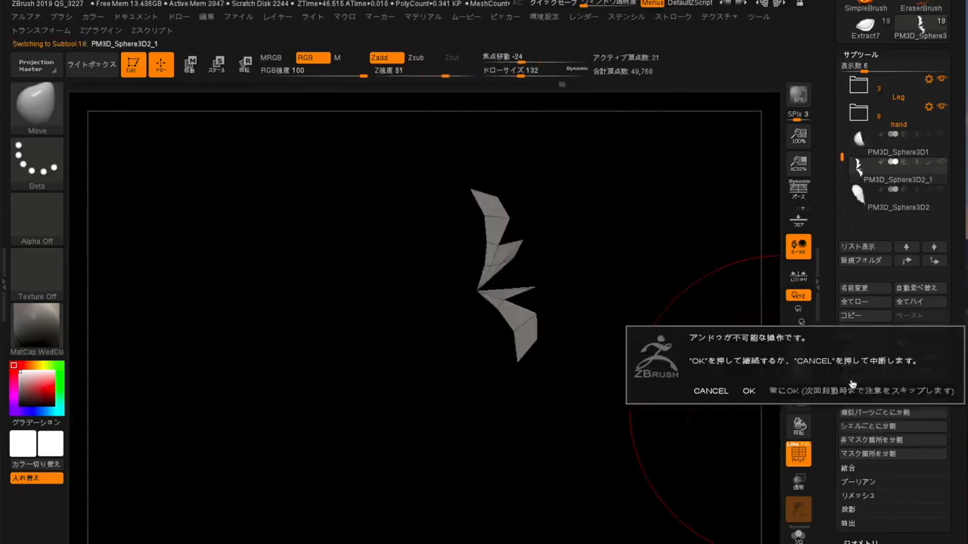
pyautogui.click(748, 391)
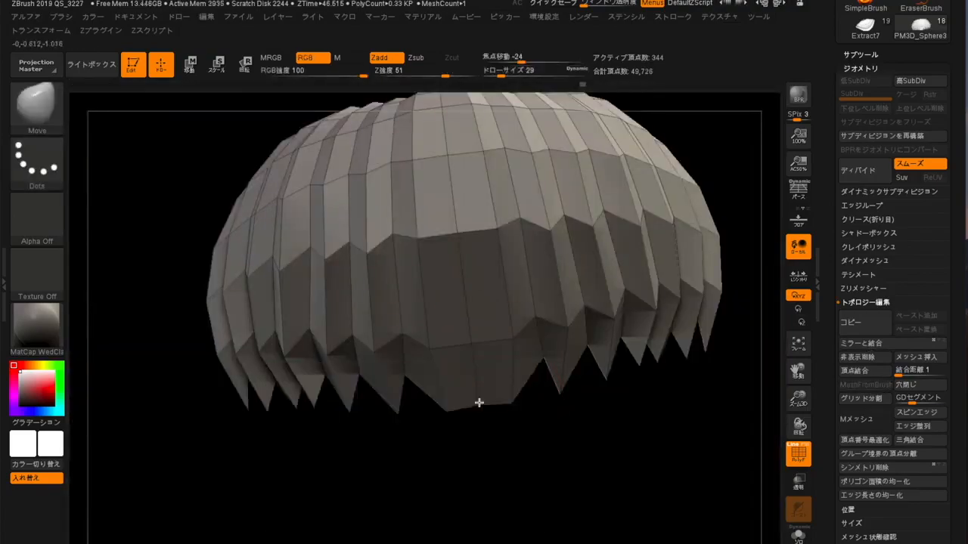
pyautogui.click(898, 138)
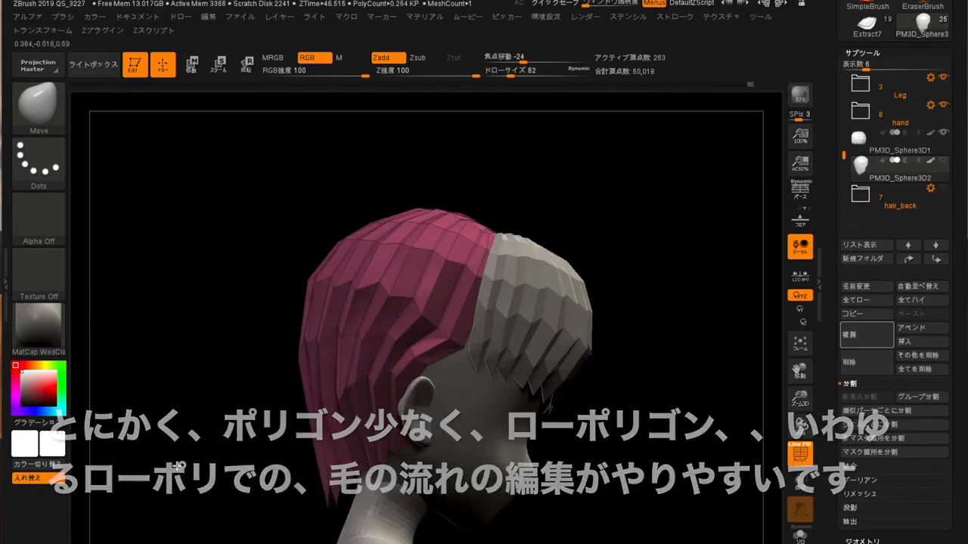
pyautogui.click(858, 203)
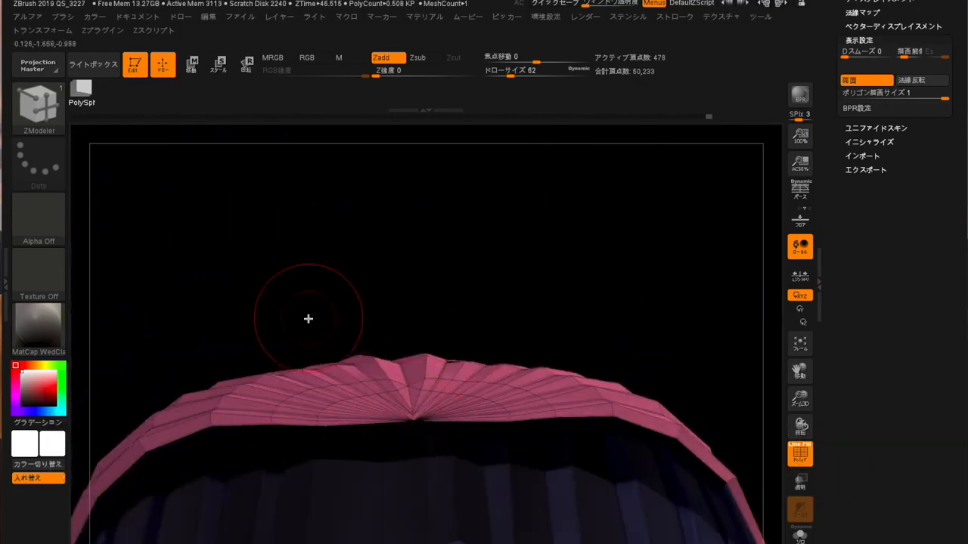
# Drag in Dynamic Subdivision thickness on the hair panels, then reselect the front bangs.
pyautogui.moveTo(309, 319); pyautogui.dragTo(424, 180)
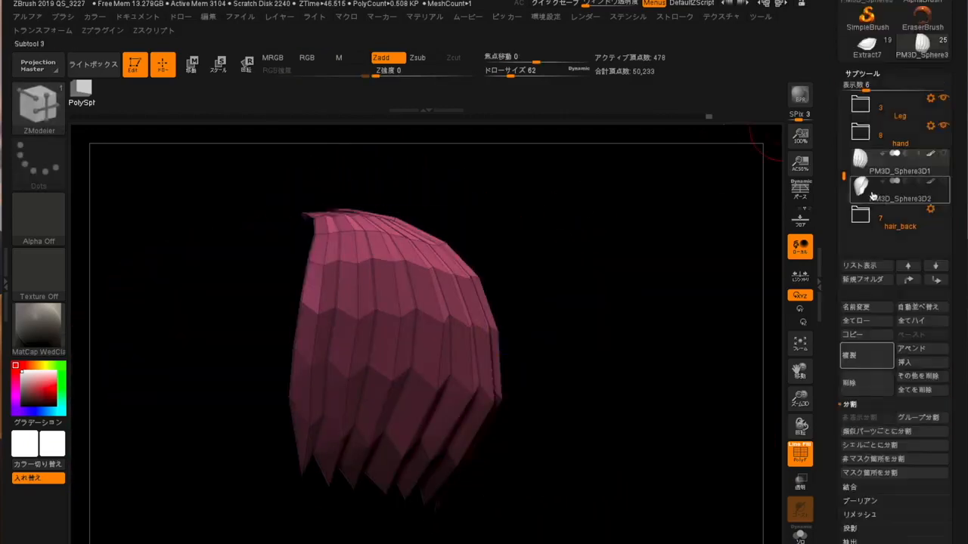
pyautogui.click(899, 187)
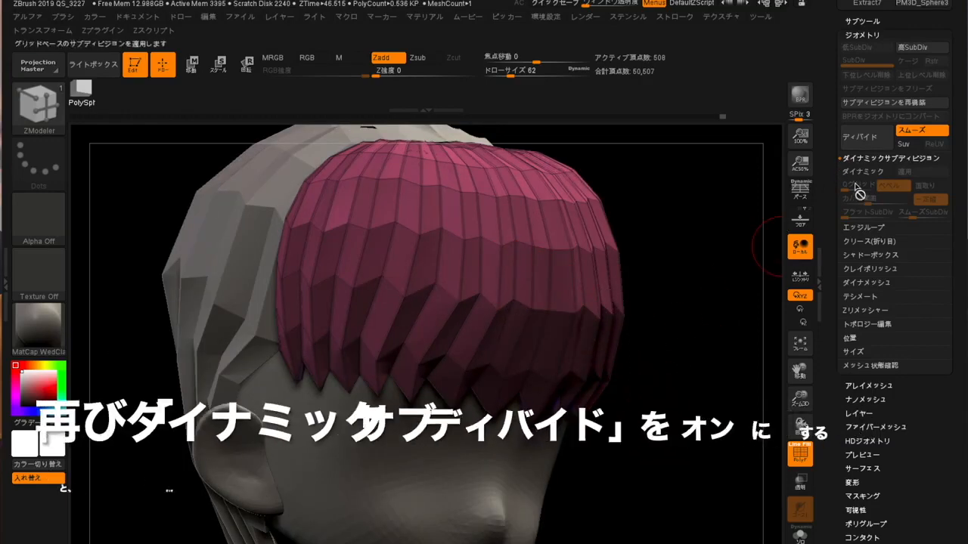
# Preview Dynamic Subdivision on the hair pieces and apply it as smooth high-poly strands.
pyautogui.click(866, 172)
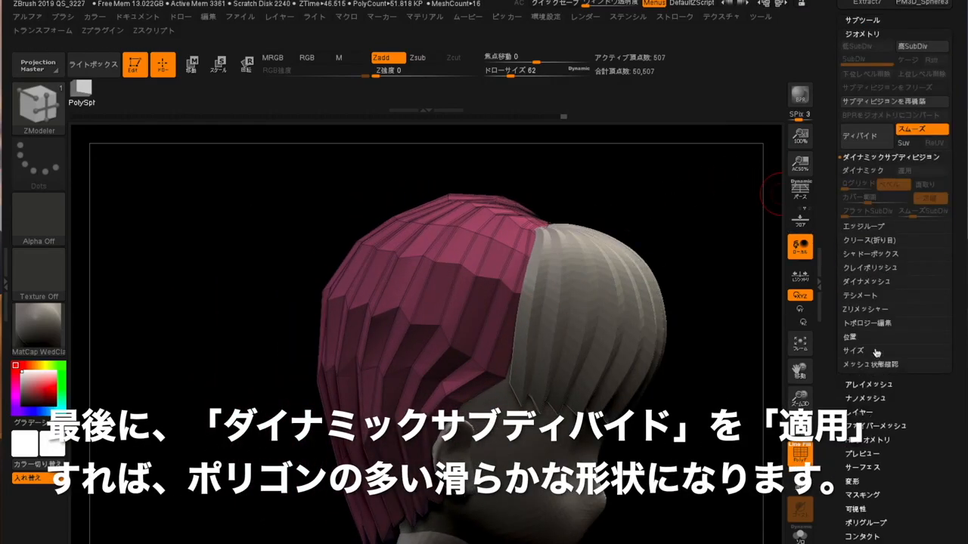
pyautogui.click(866, 170)
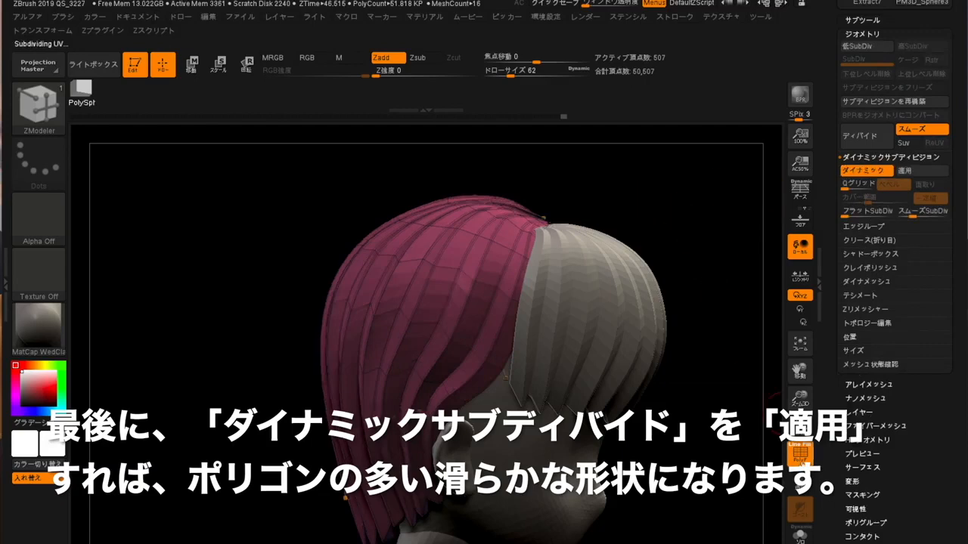
pyautogui.click(905, 170)
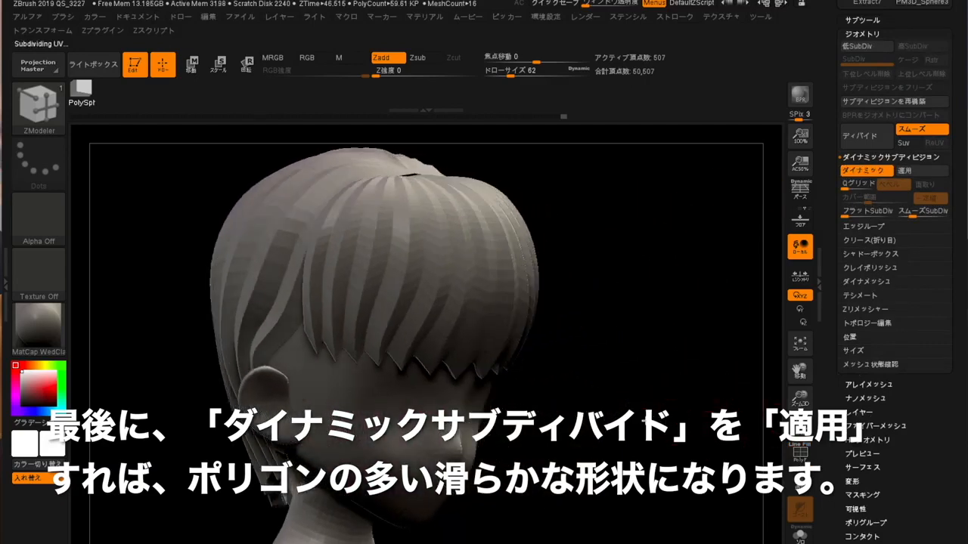